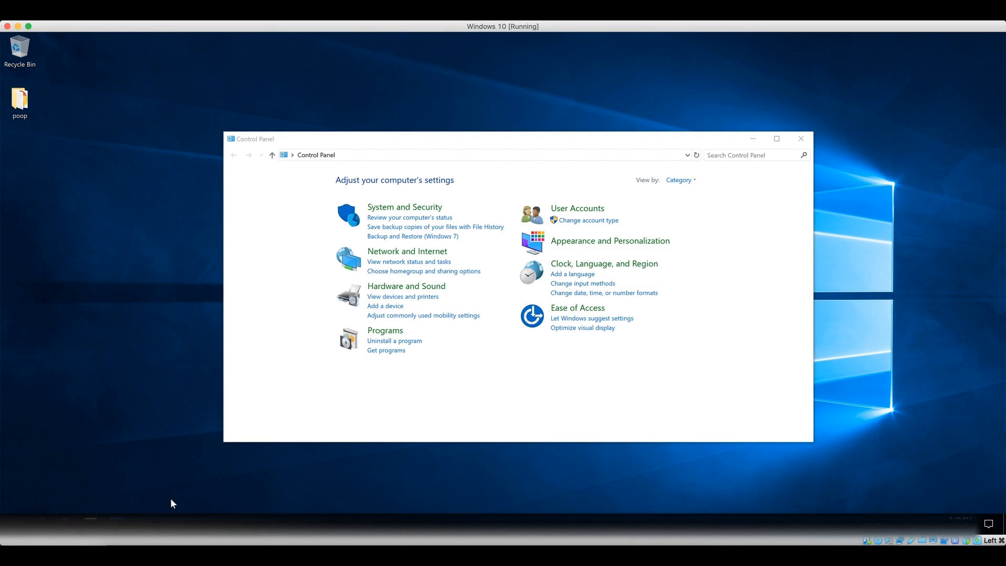
mouse_move(178, 490)
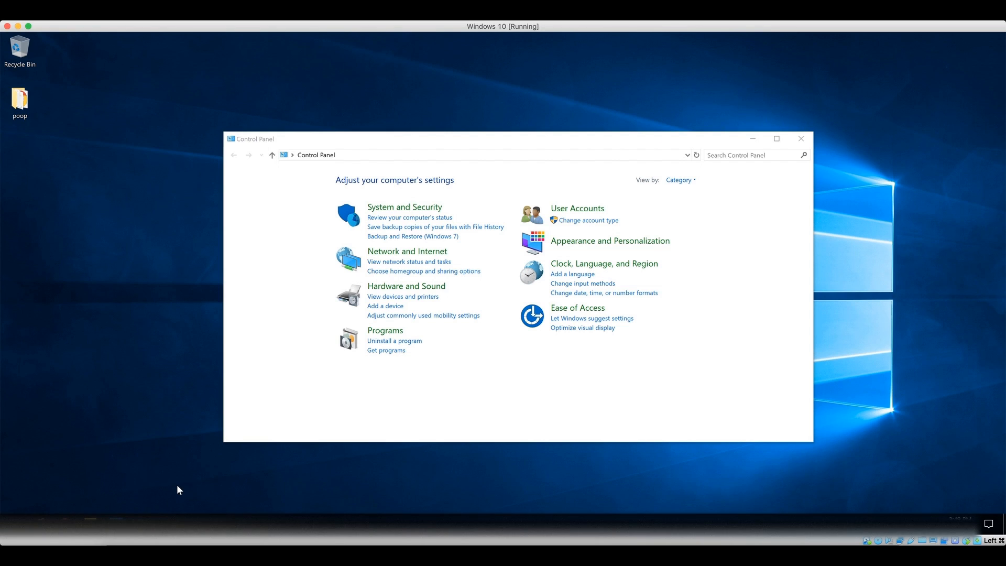
mouse_move(401, 242)
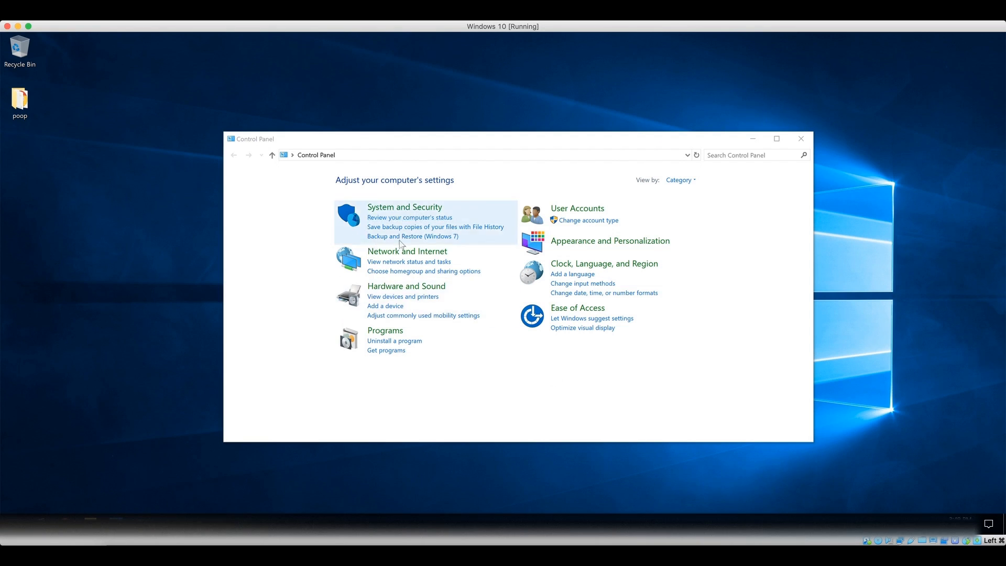
mouse_move(413, 236)
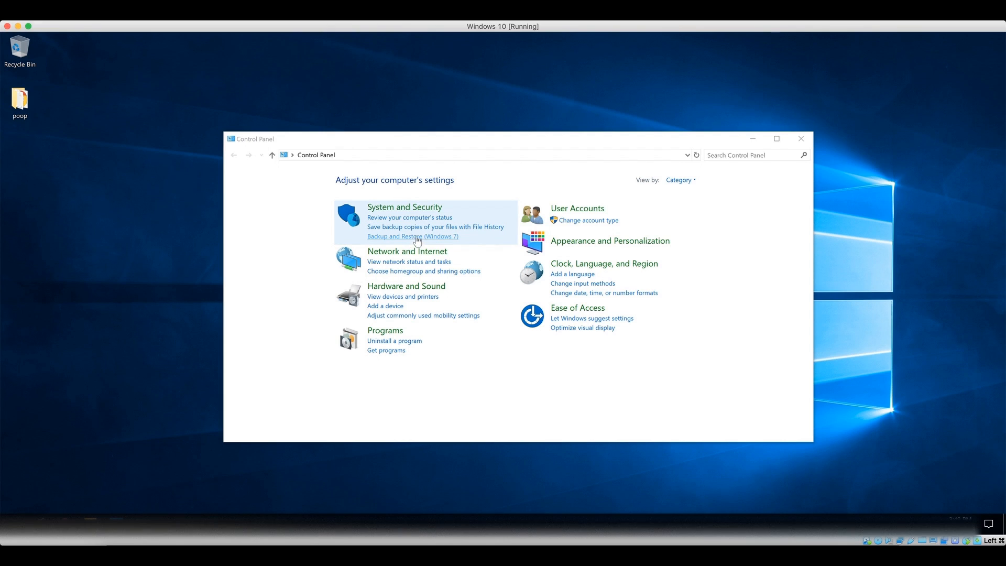
Open 'Backup and Restore (Windows 7)' under System and Security in Control Panel
click(413, 236)
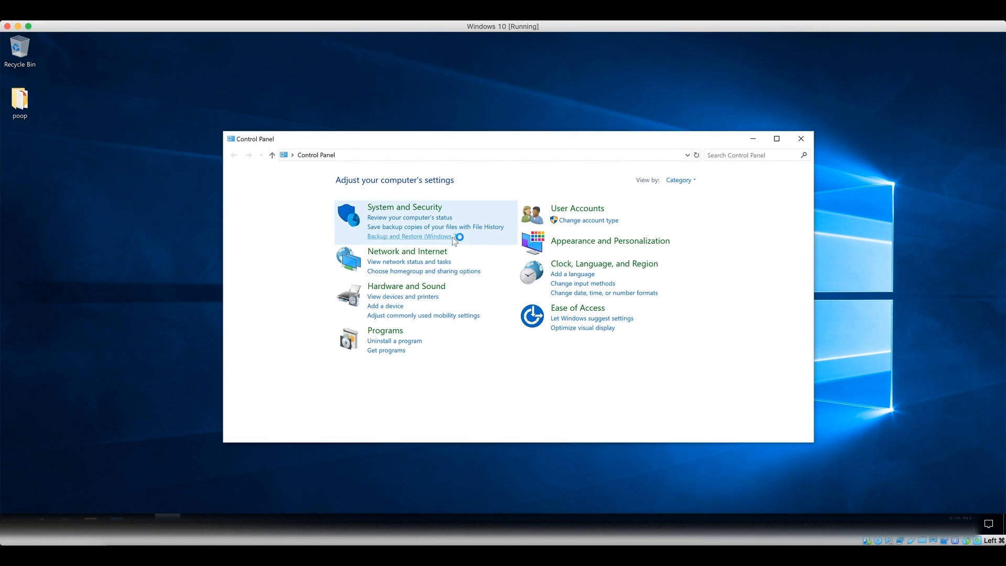
click(407, 237)
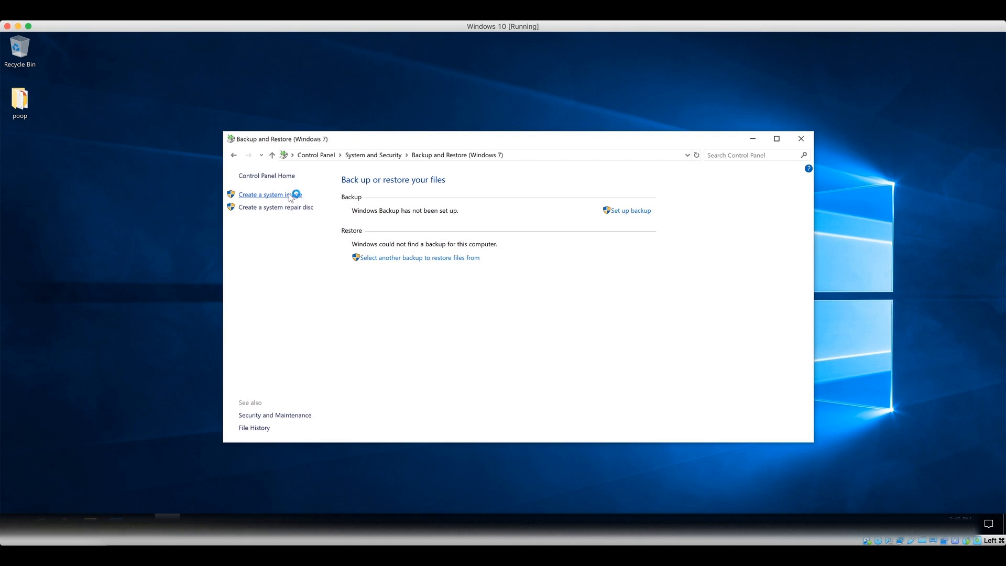
mouse_move(404, 197)
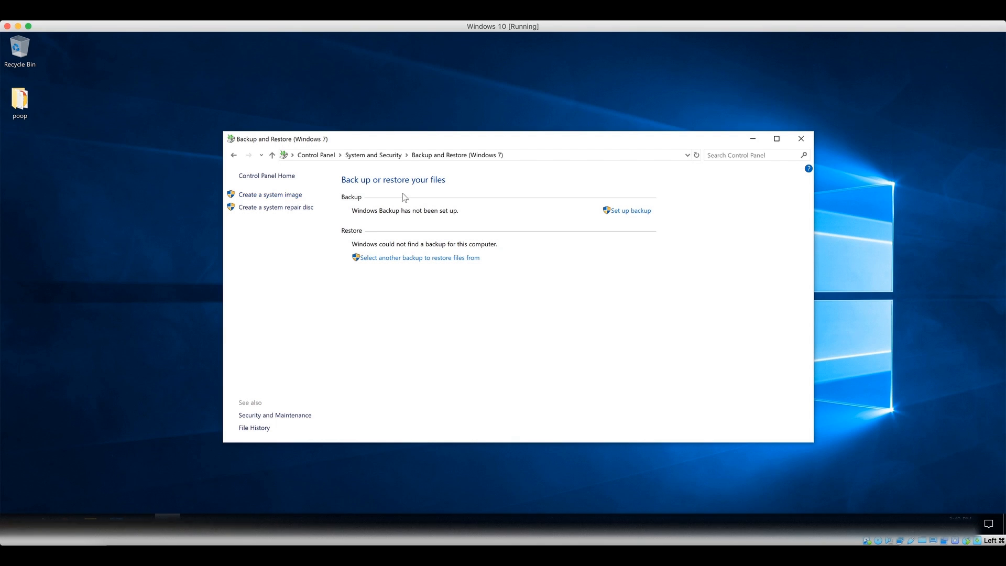
Start 'Create a system image' and choose 'On a network location' as the destination
click(270, 194)
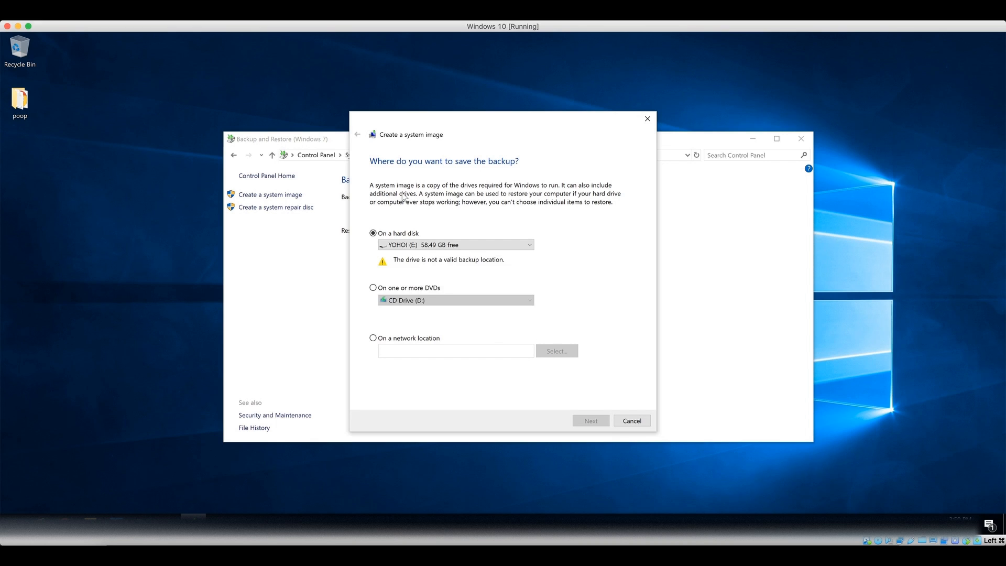
mouse_move(386, 266)
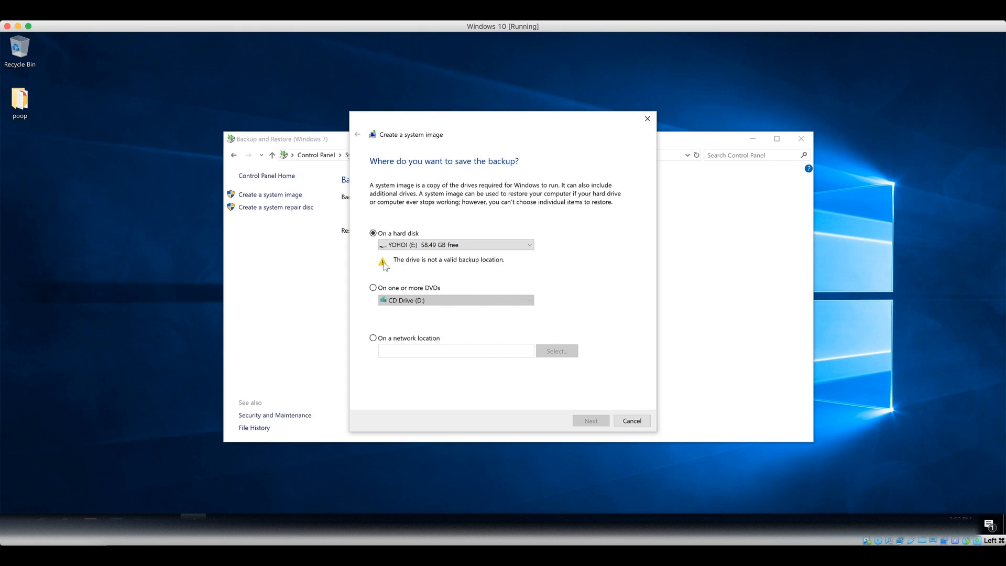
mouse_move(384, 266)
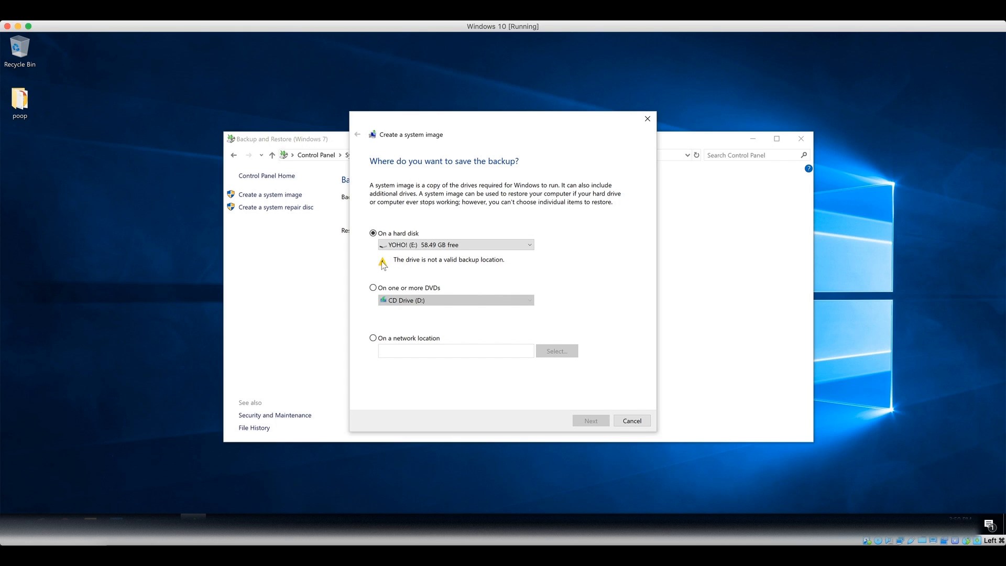
mouse_move(535, 262)
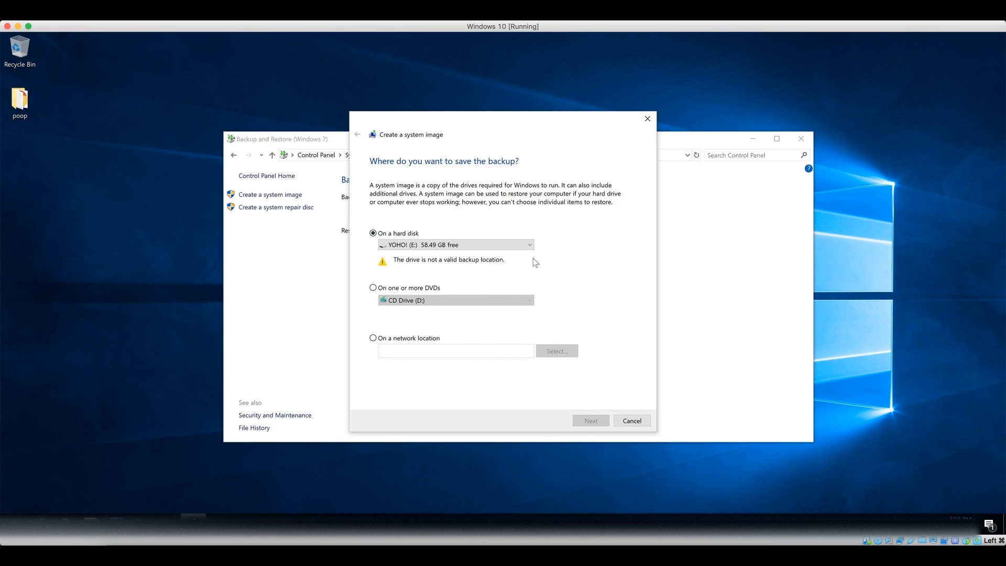
mouse_move(421, 297)
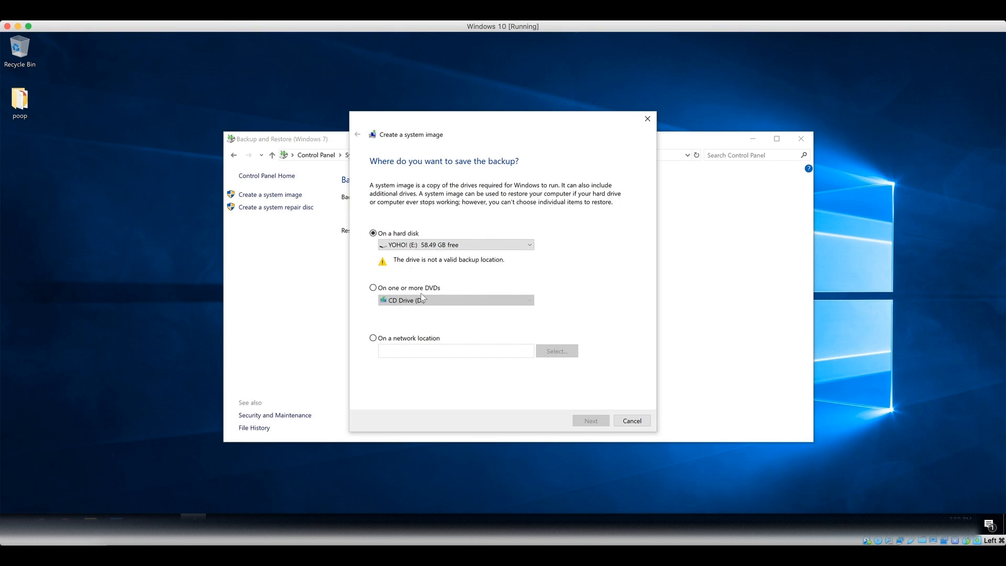
click(372, 338)
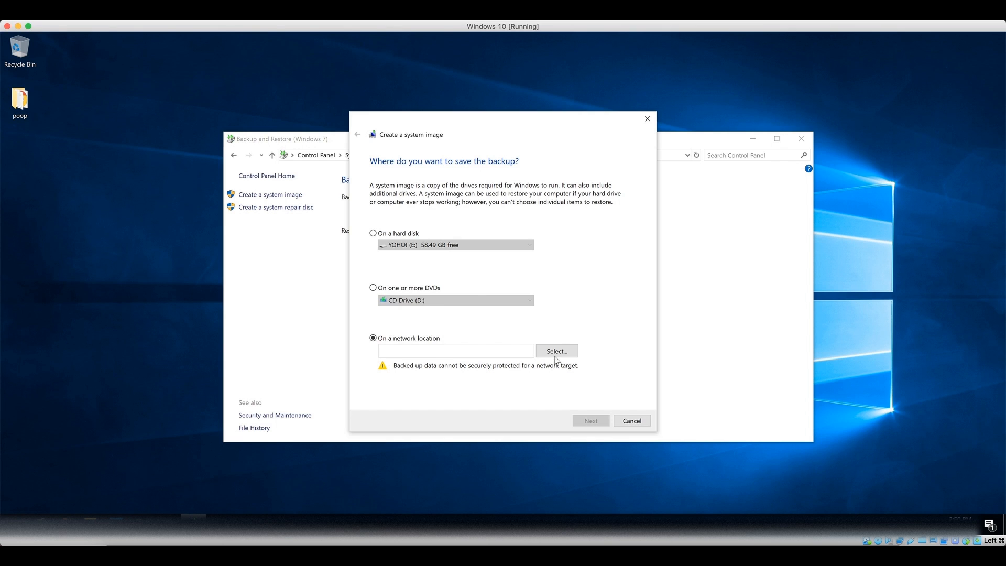
Browse to the network backup folder, enter its username and password, and confirm
click(557, 351)
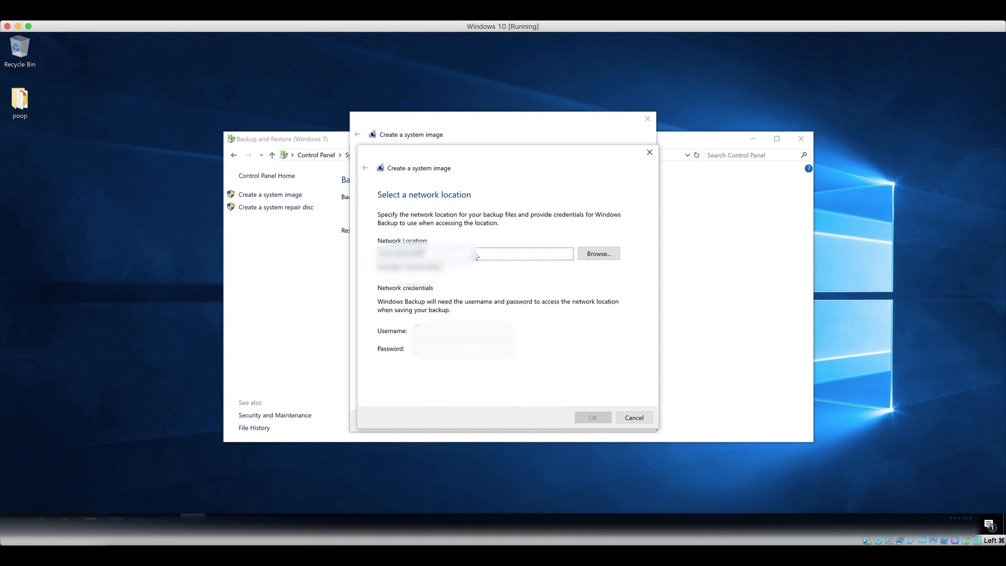
click(599, 253)
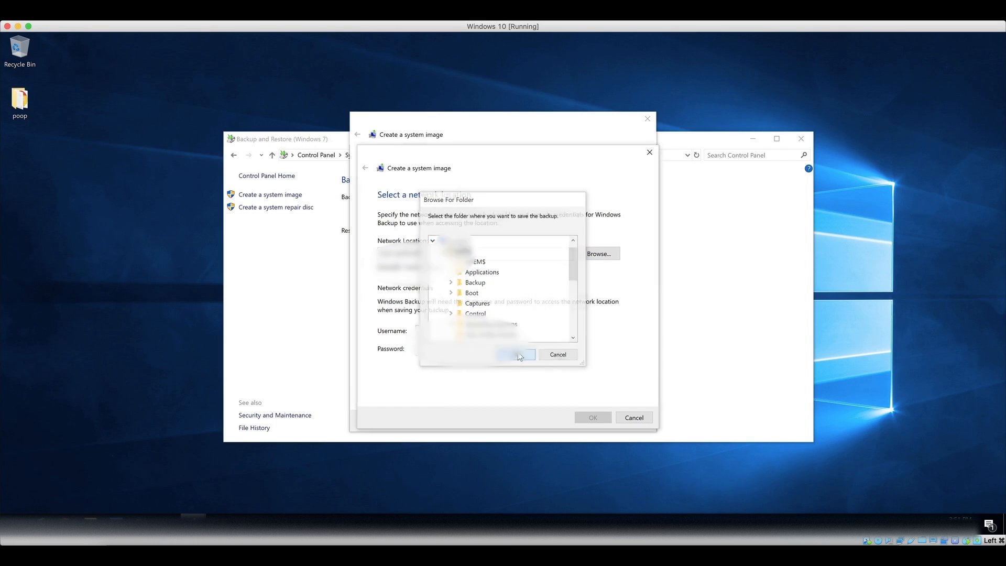
click(516, 355)
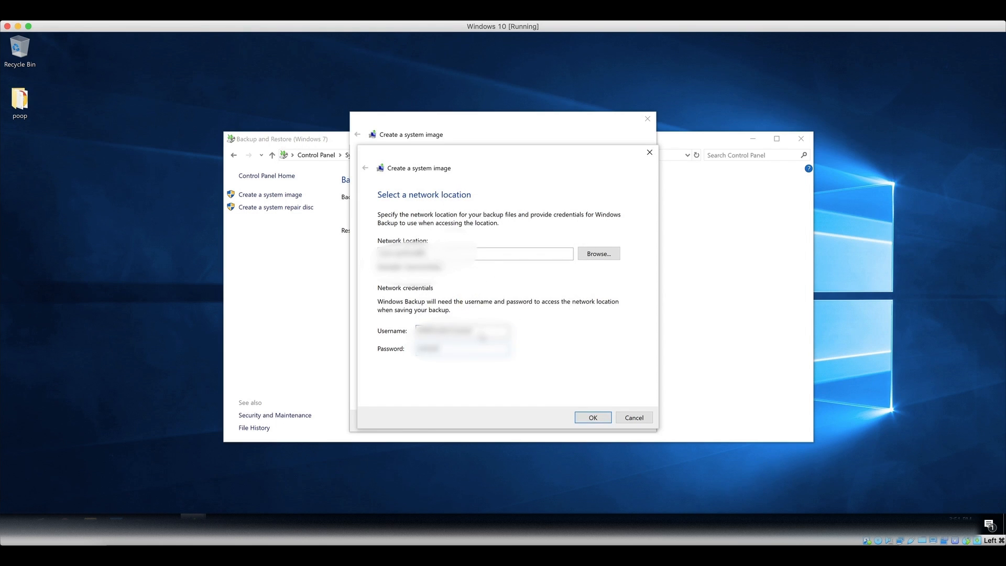
click(587, 417)
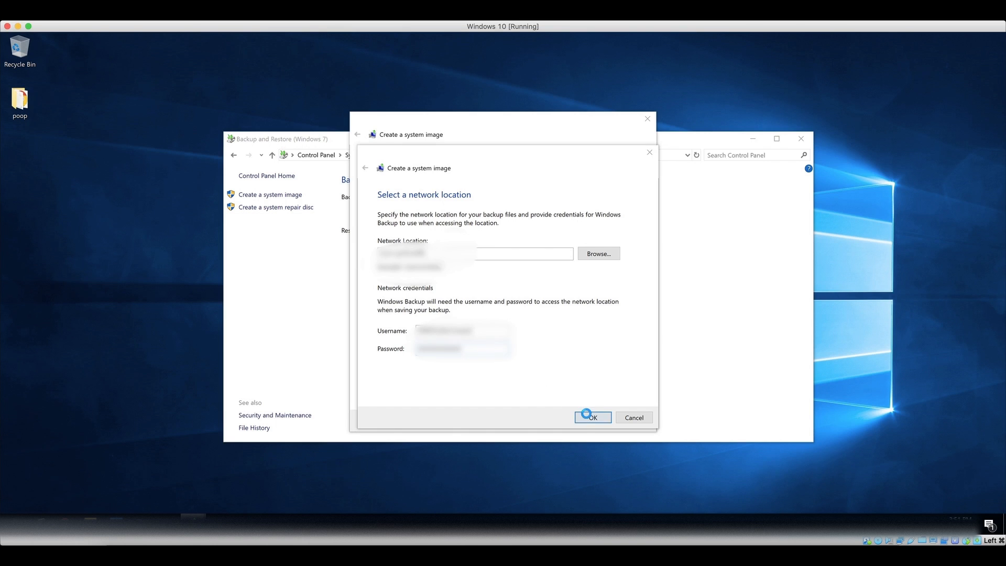
click(592, 417)
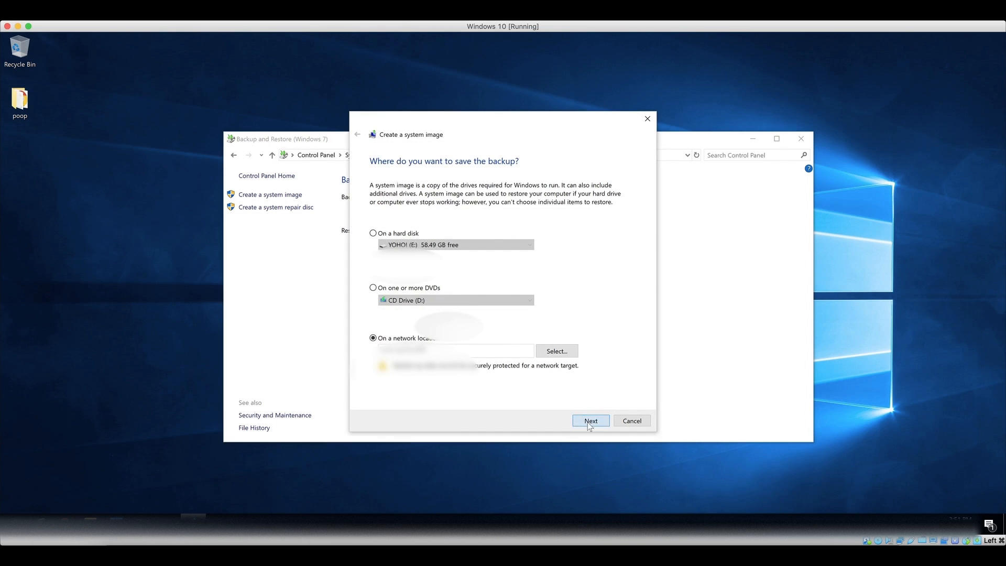
Run the backup, decline the system repair disc, and close the completed backup window
click(591, 420)
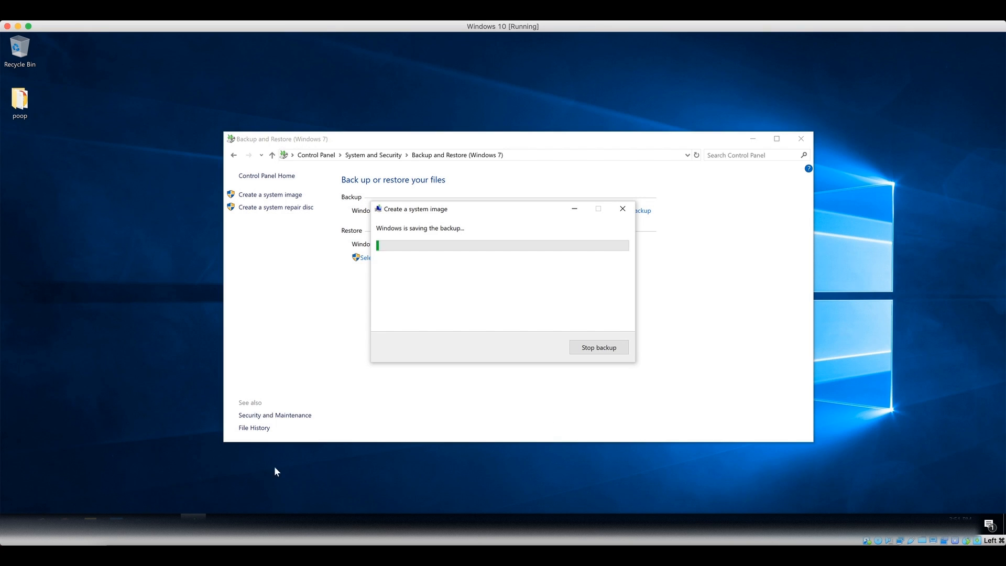
mouse_move(193, 527)
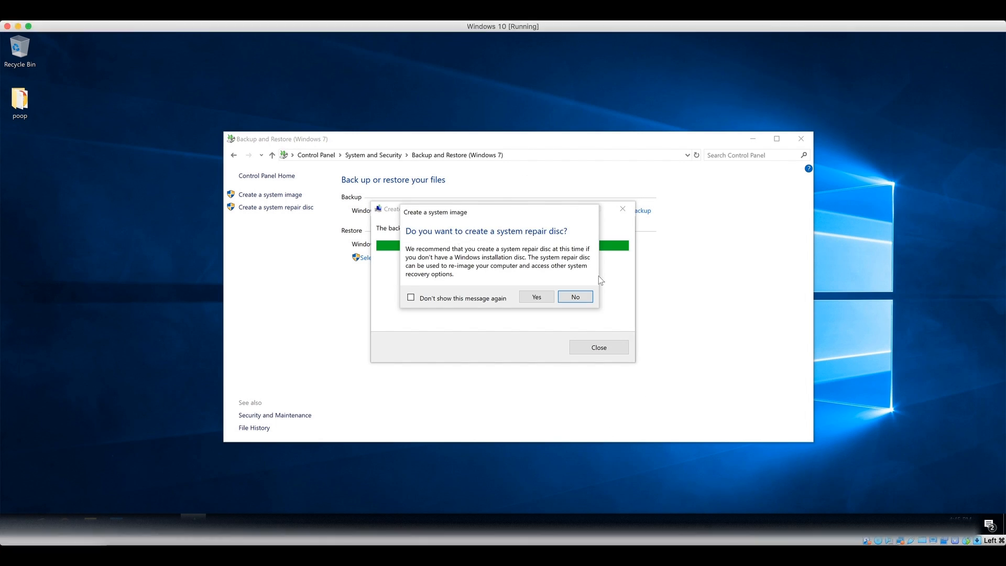
click(575, 296)
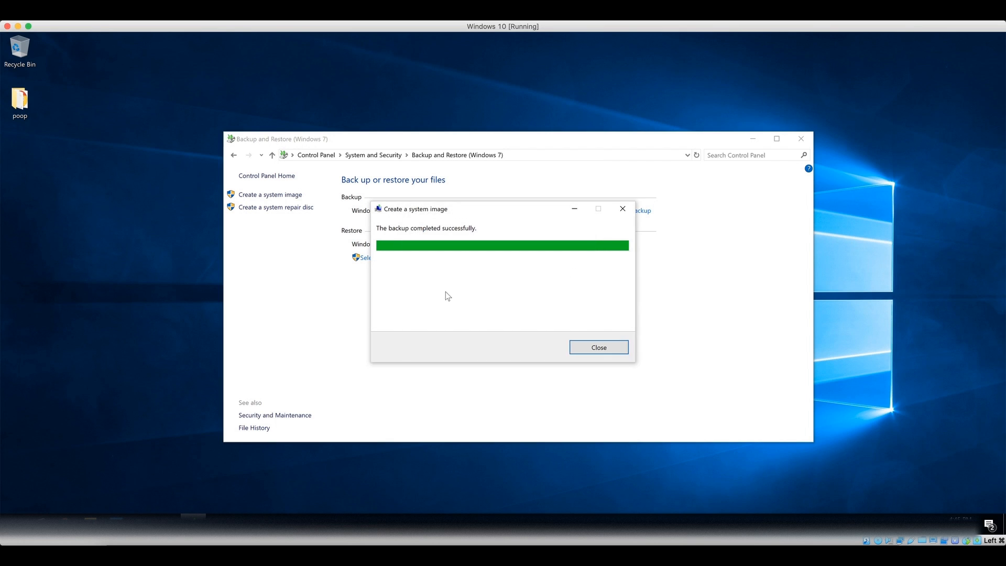
click(598, 346)
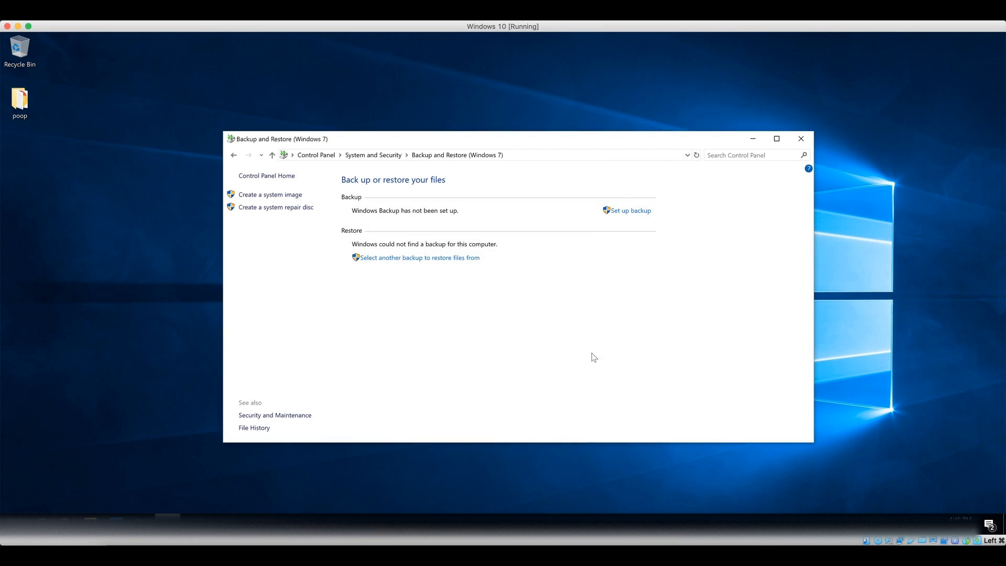
Close Backup and Restore and open the Start quick-link menu for shutdown options
click(801, 139)
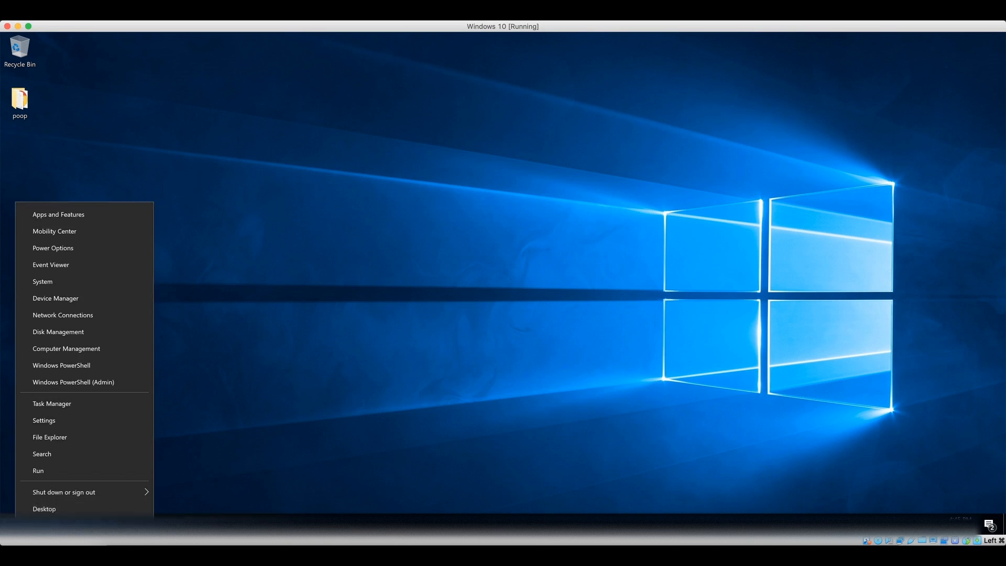
click(63, 492)
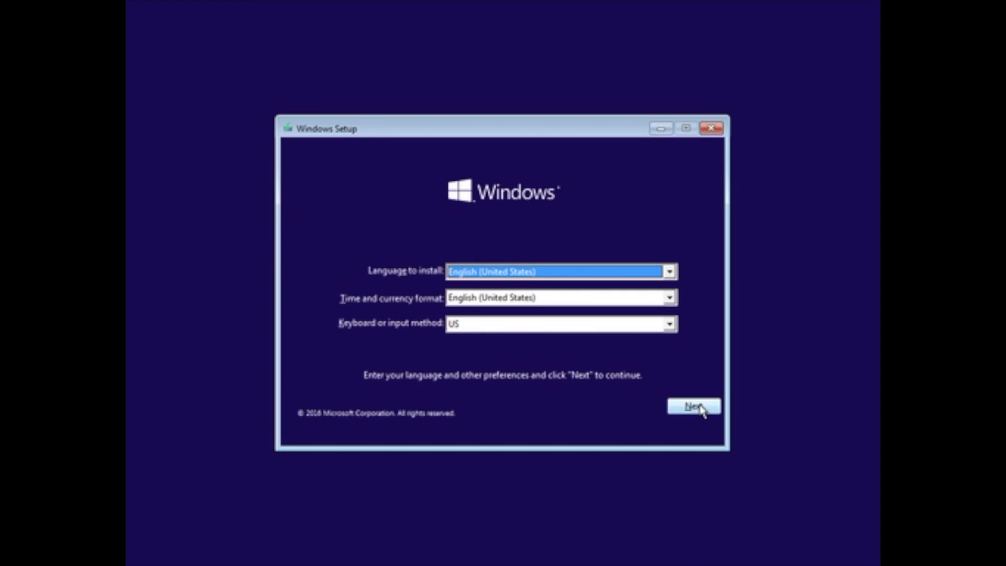
Proceed without a product key, select Windows 10 Pro, and accept the license terms
click(694, 406)
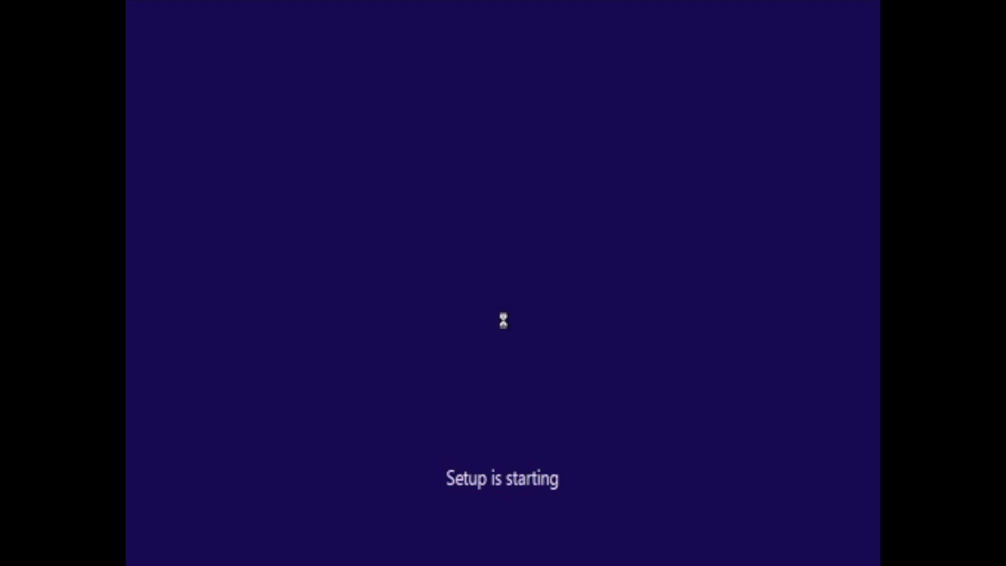
mouse_move(561, 348)
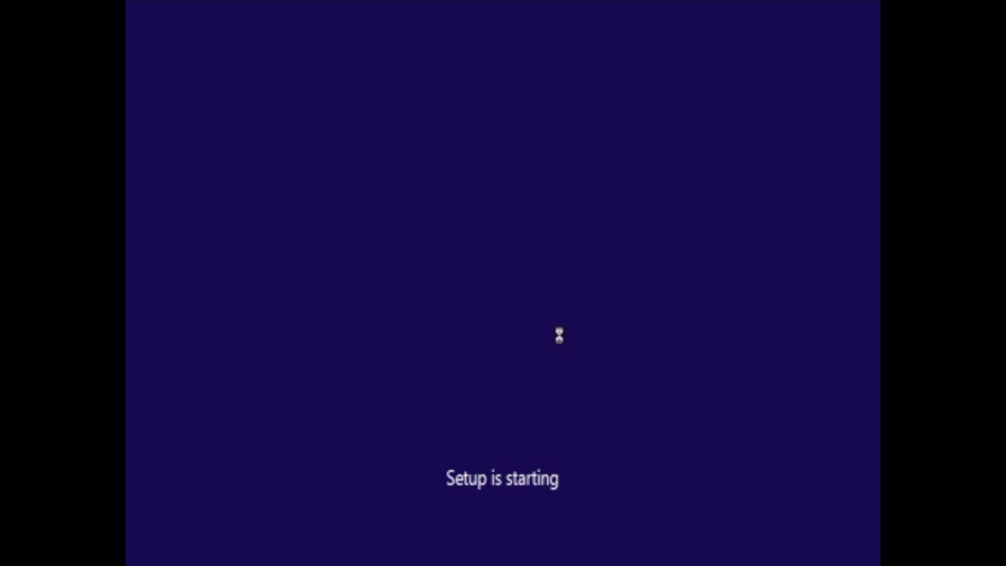
mouse_move(282, 521)
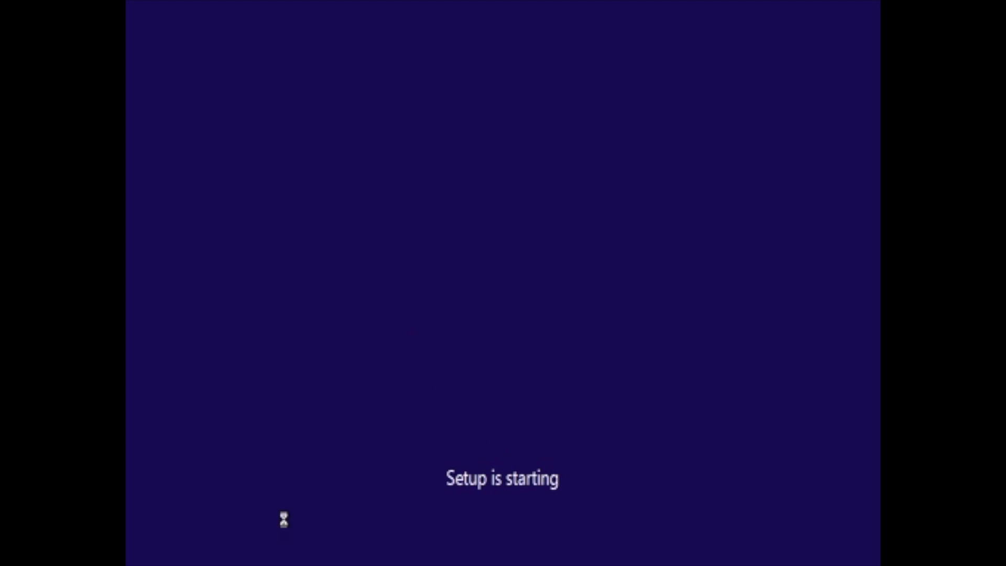
mouse_move(650, 493)
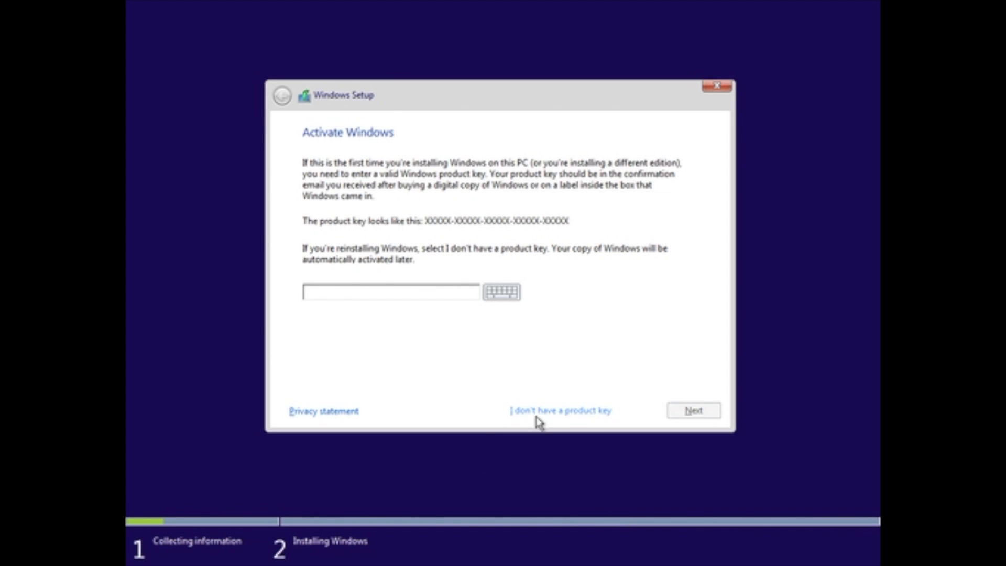
click(565, 410)
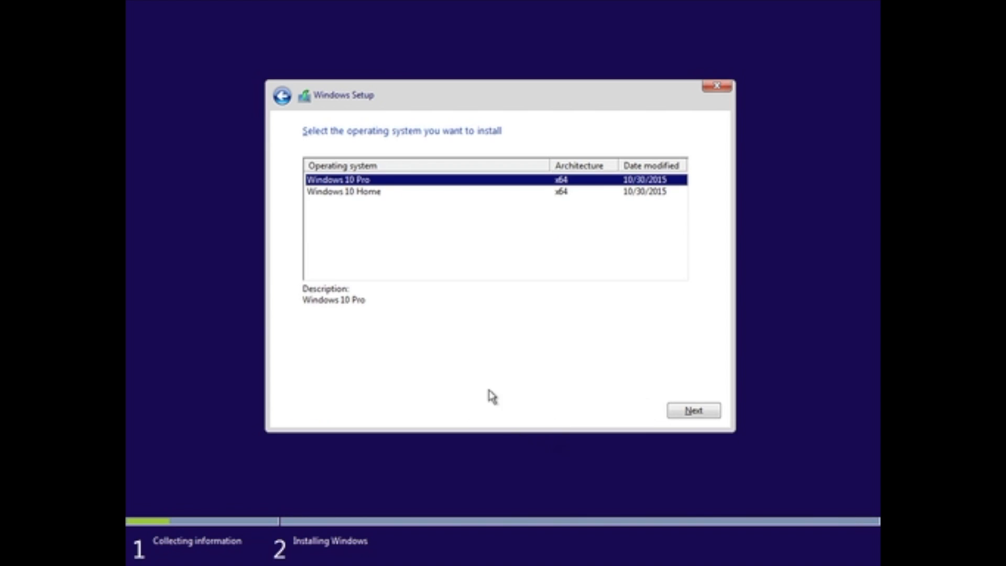
click(695, 410)
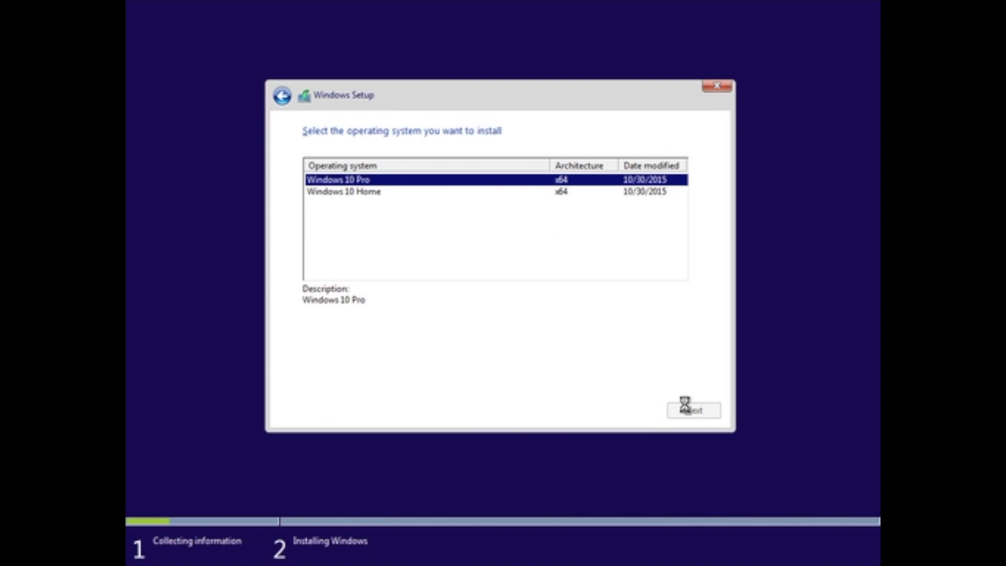
click(690, 410)
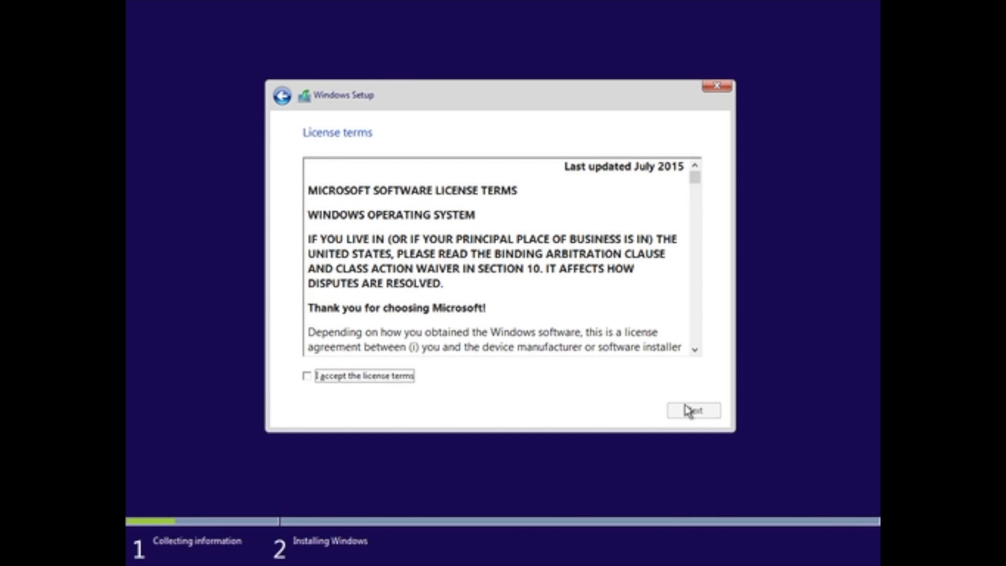
click(693, 410)
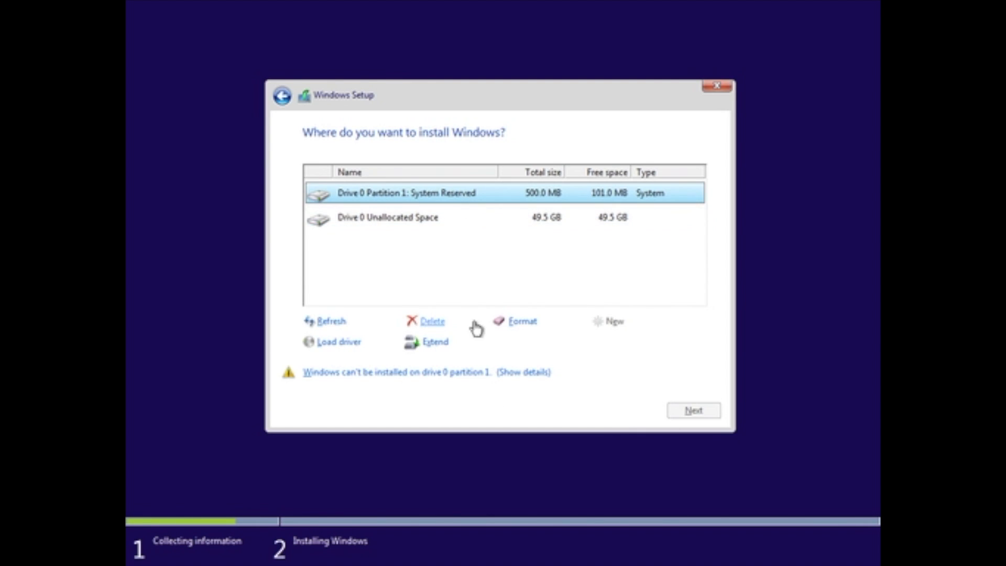
Delete the System Reserved partition and create a new one, accepting additional system partitions
click(429, 321)
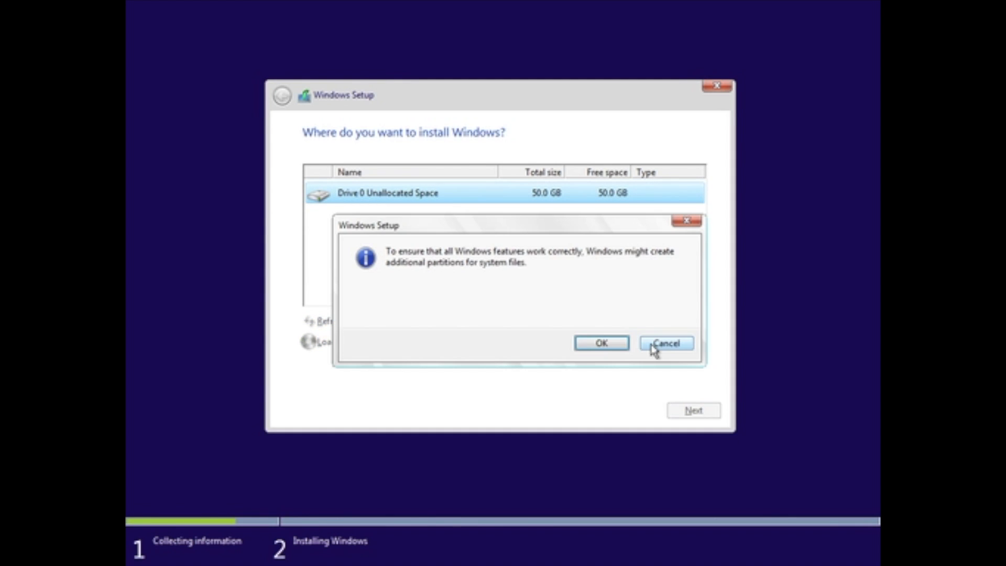
click(601, 342)
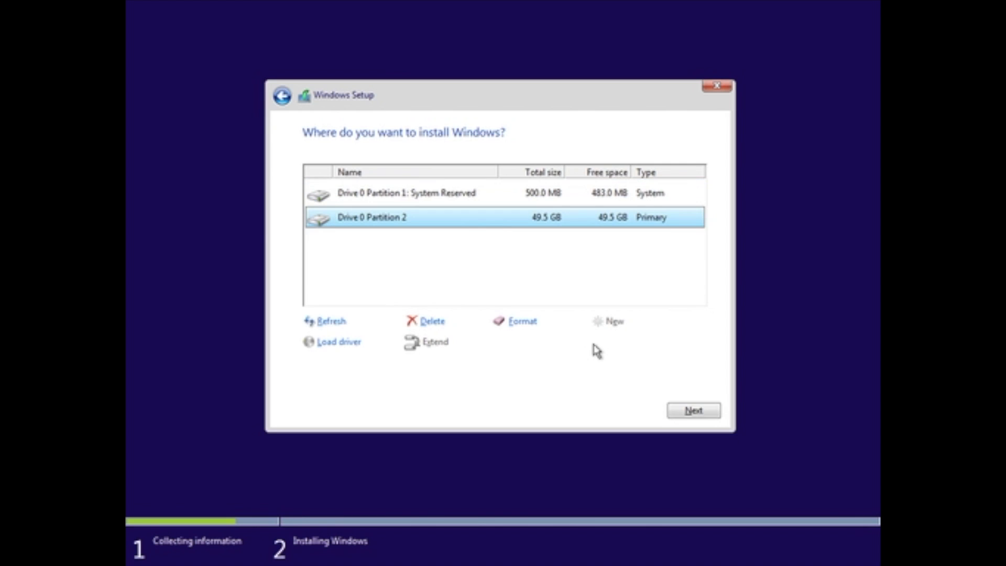
mouse_move(717, 85)
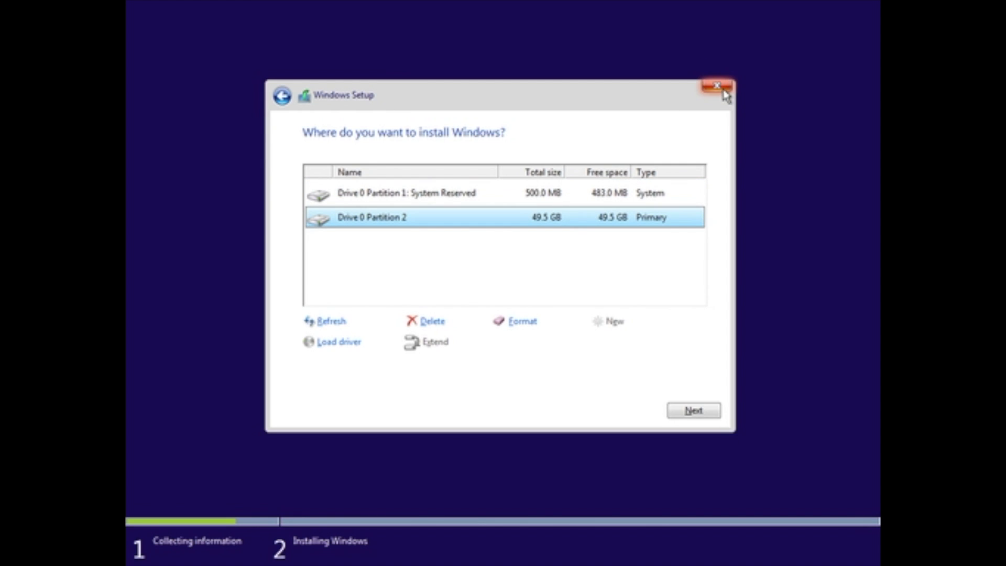
mouse_move(743, 101)
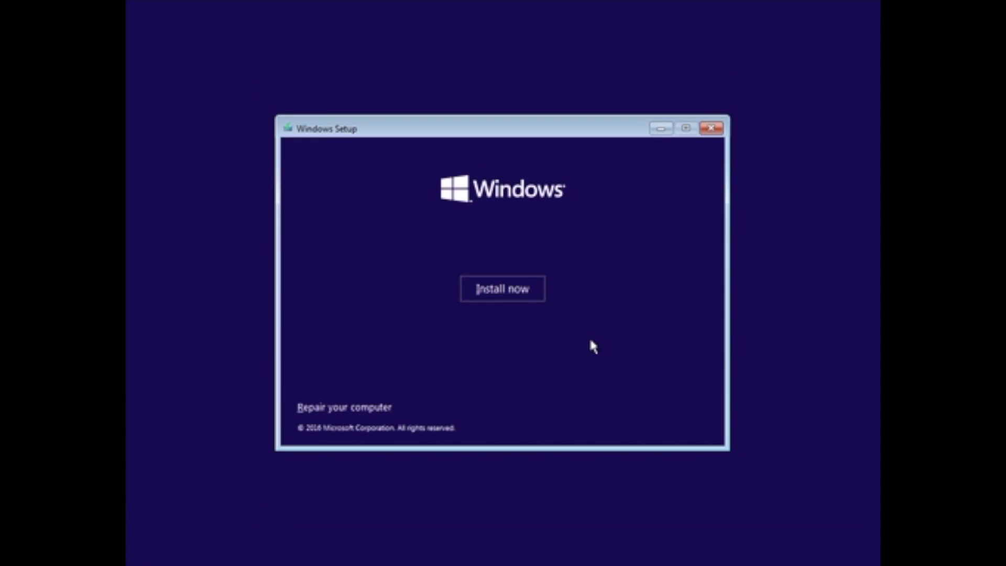
Go through Repair your computer, Troubleshoot and Advanced options to Command Prompt
click(346, 407)
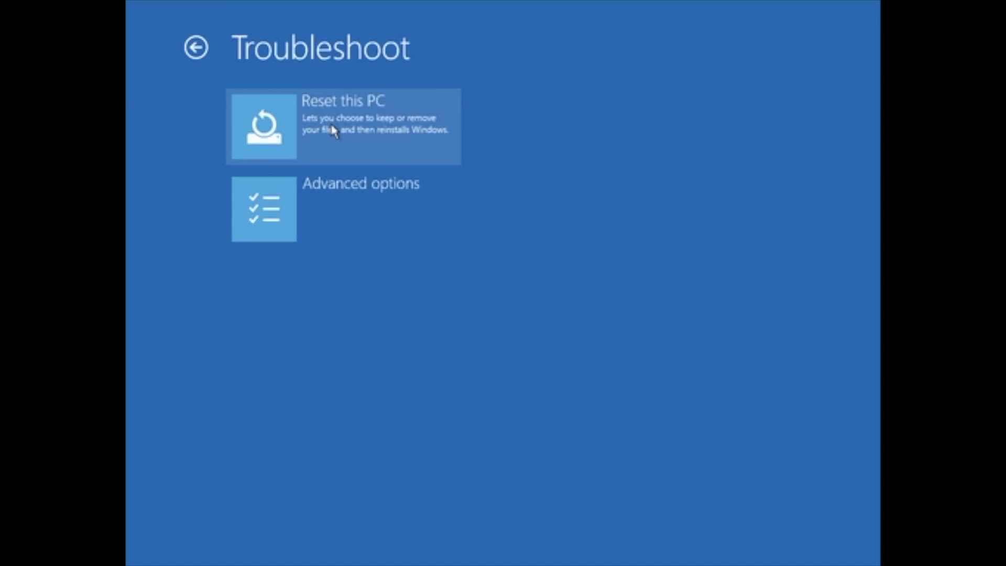
click(264, 209)
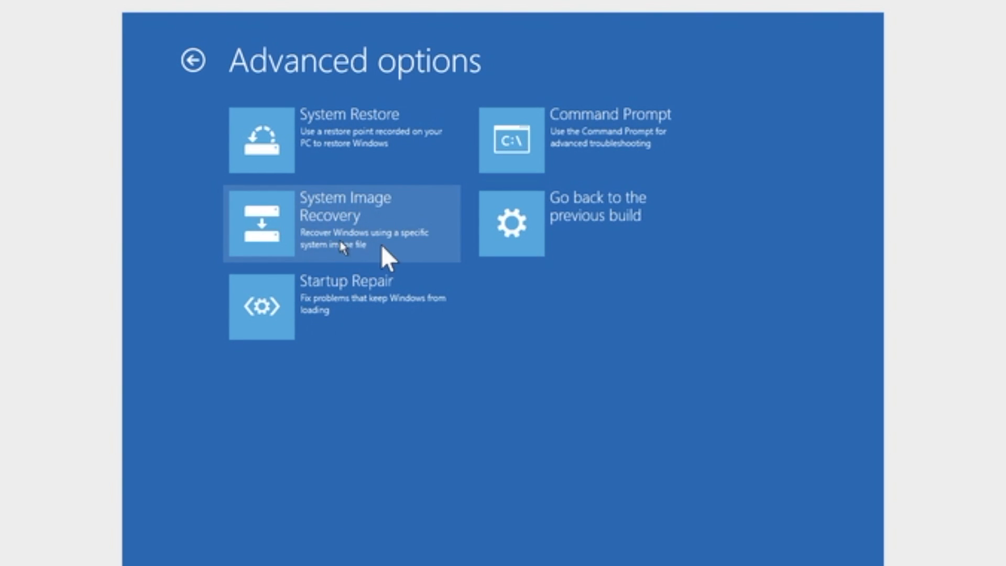
mouse_move(394, 249)
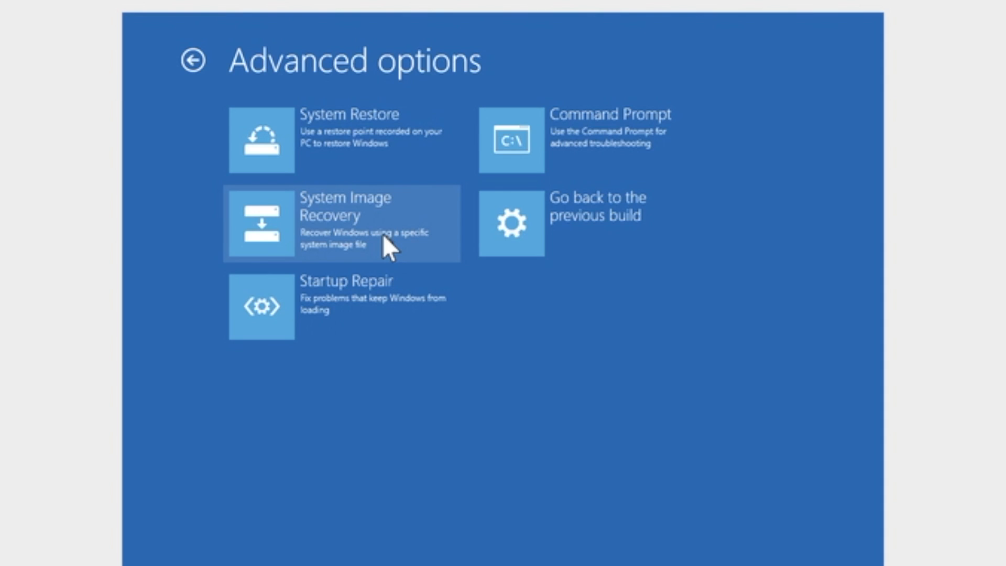
mouse_move(607, 126)
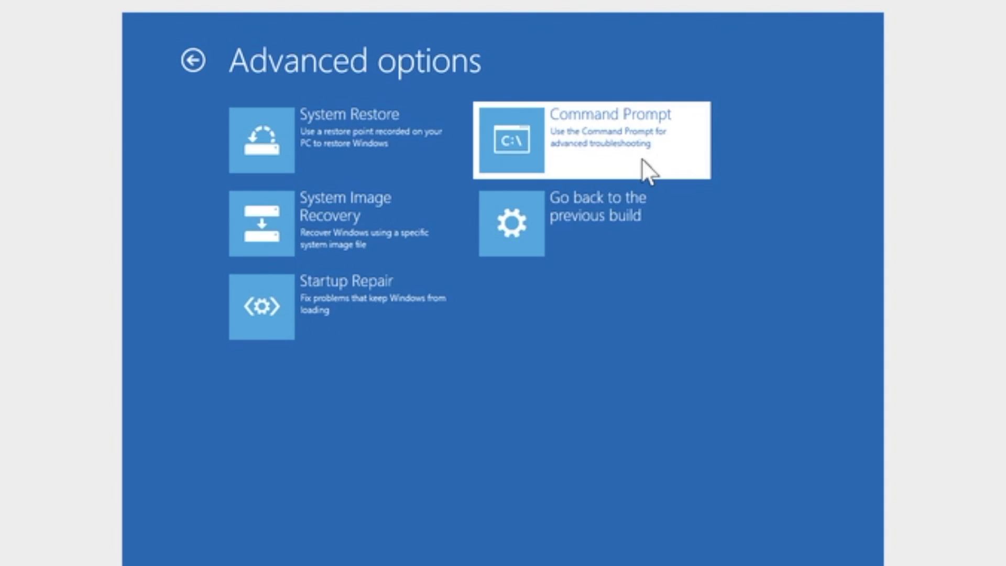
click(591, 139)
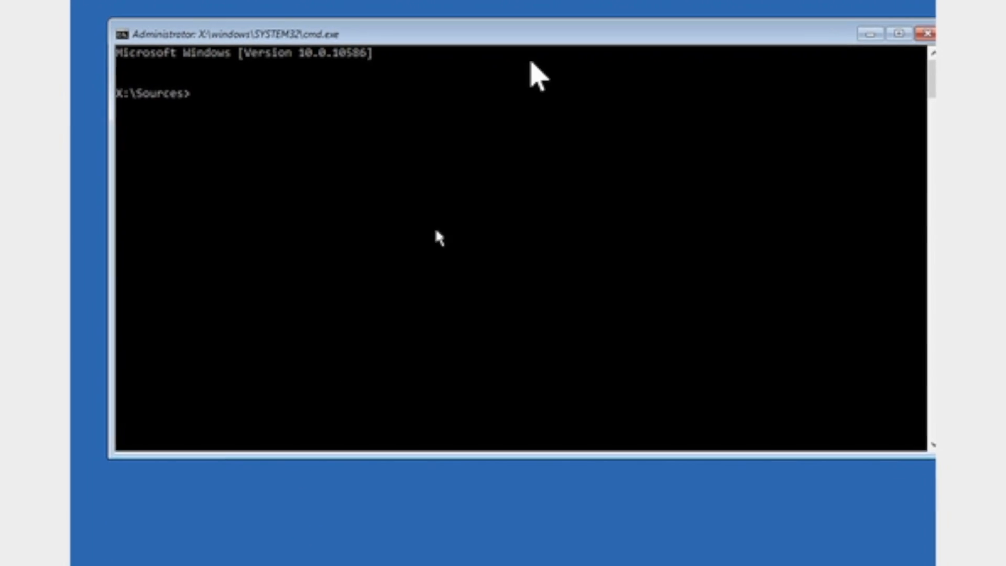
Run 'start /w wpeinit', then 'wbadmin get versions' with the network share as backup target
text(start /w wpeinit)
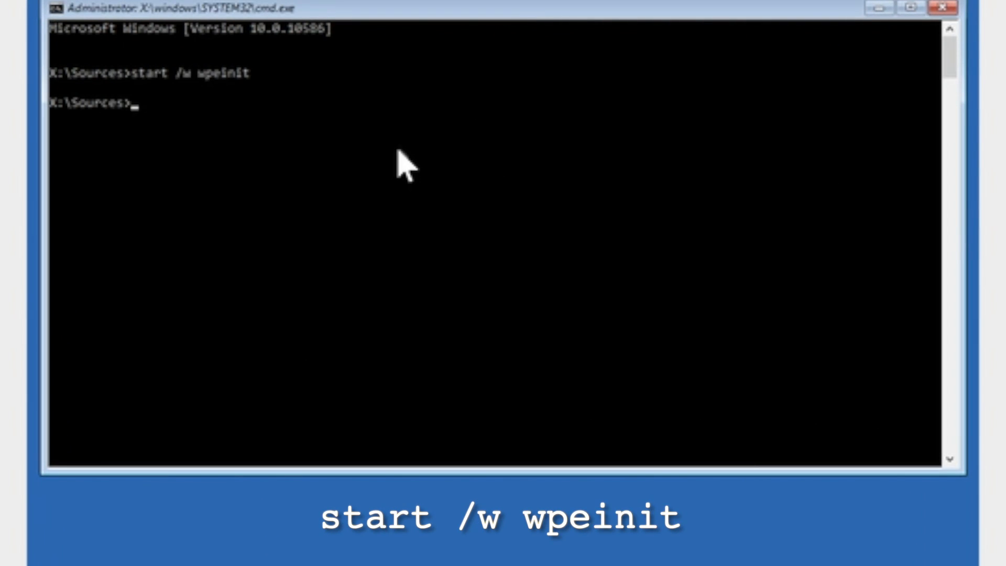
text(wbadmin get verts)
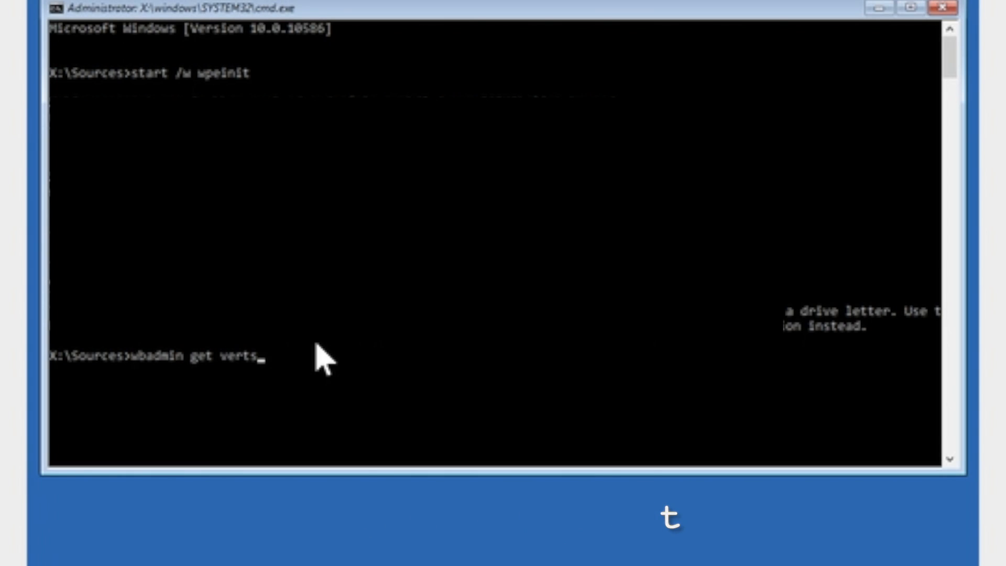
text(ions -backuptarget)
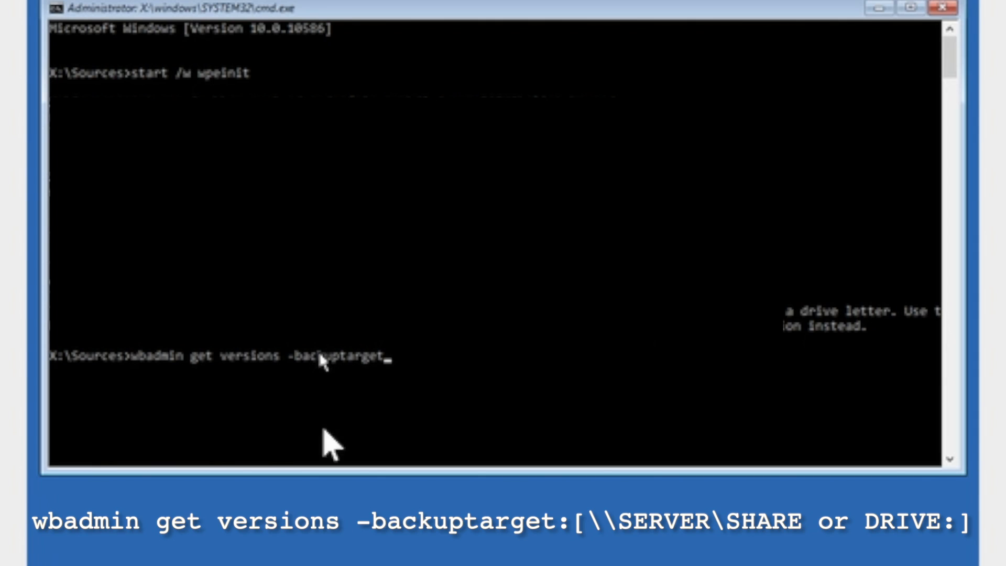
text(:\\)
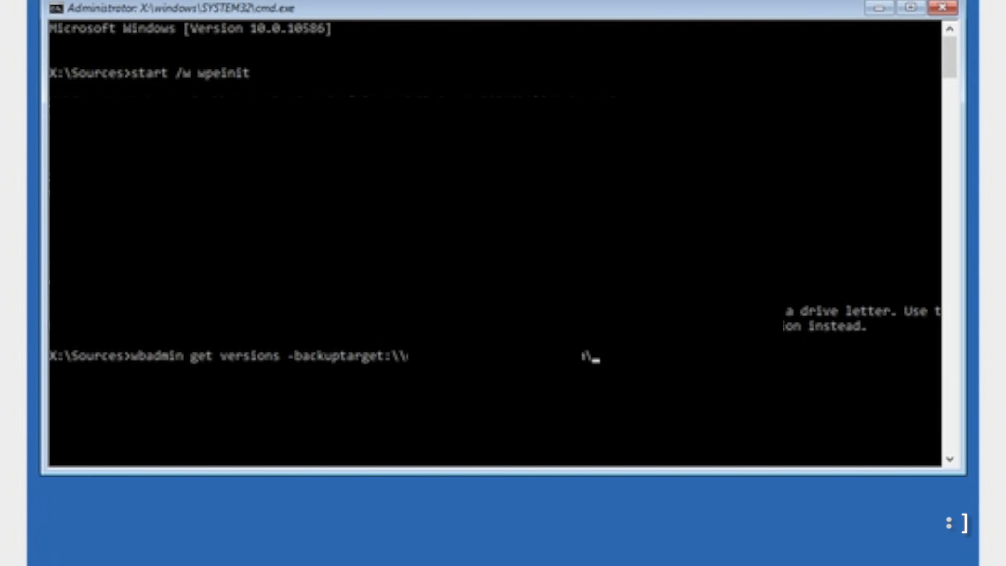
key(Enter)
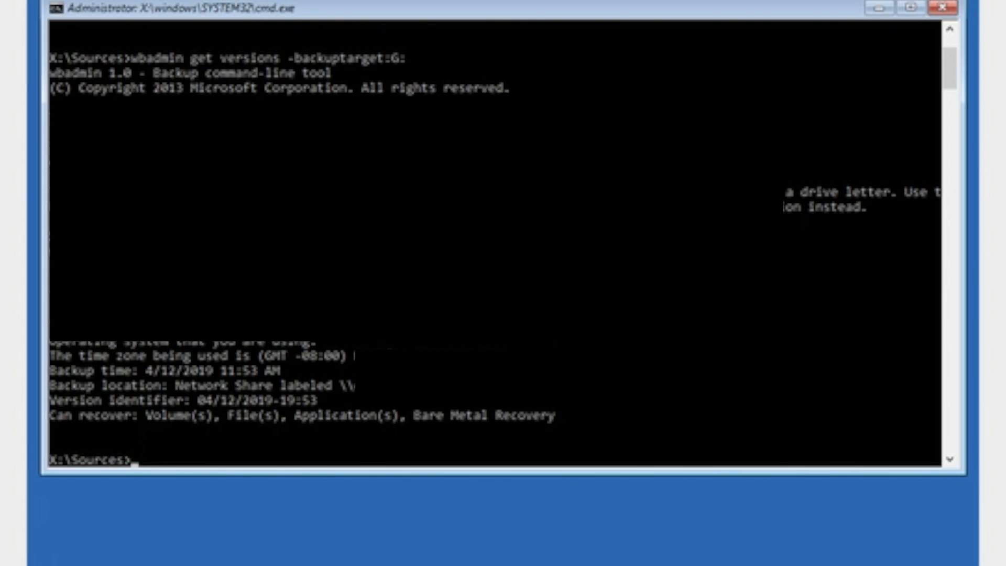
mouse_move(99, 432)
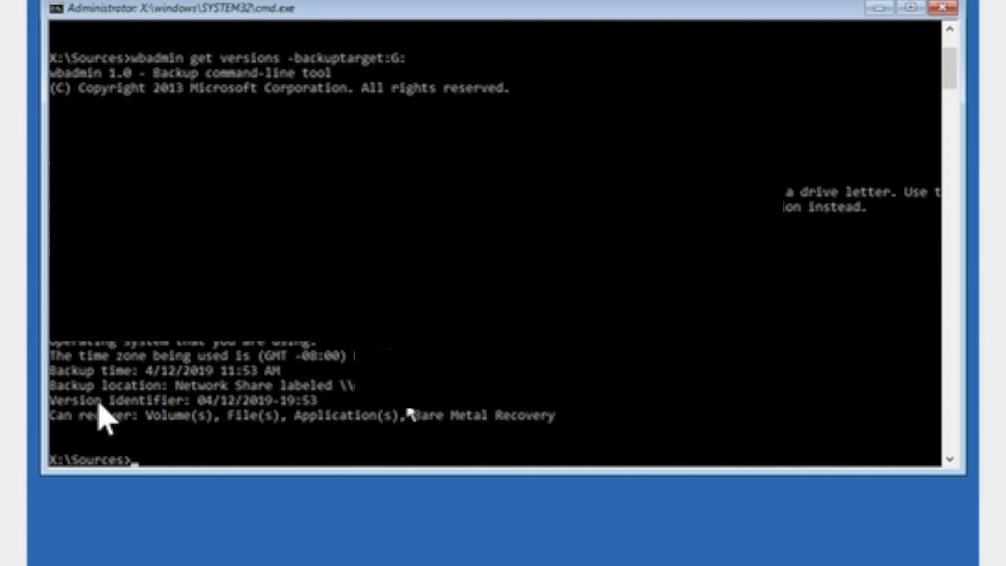
mouse_move(125, 402)
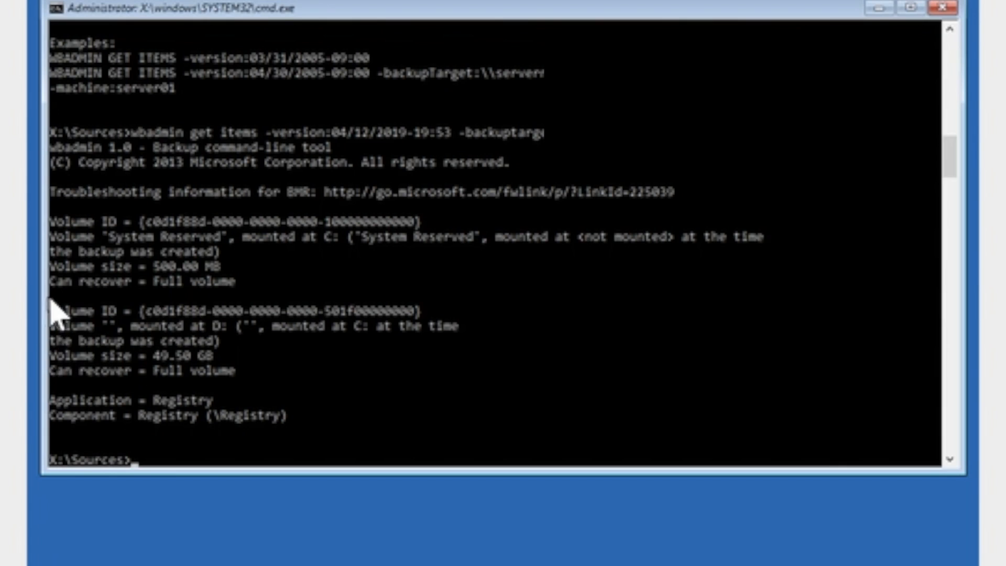
Highlight the 49.50 GB volume's lines, including its Volume ID, in the console
drag(51, 306, 475, 375)
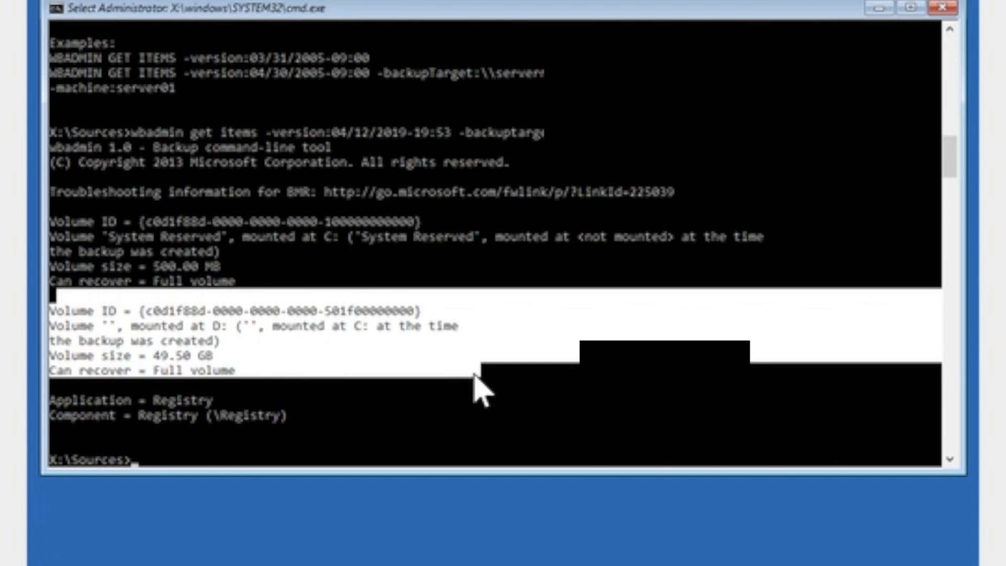
mouse_move(449, 364)
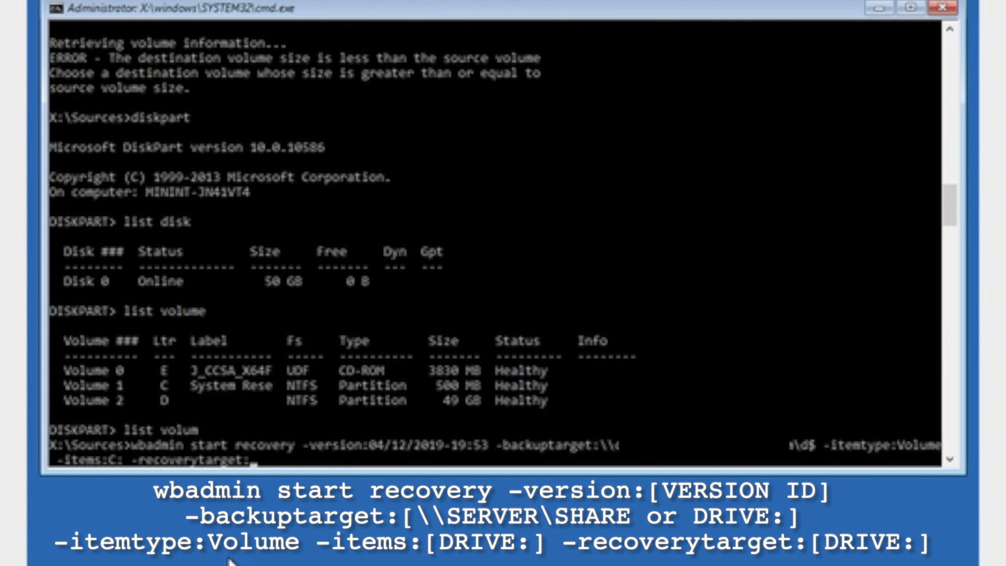
Finish the wbadmin recovery command with target D: and confirm with 'y' to restore C:
text(D:)
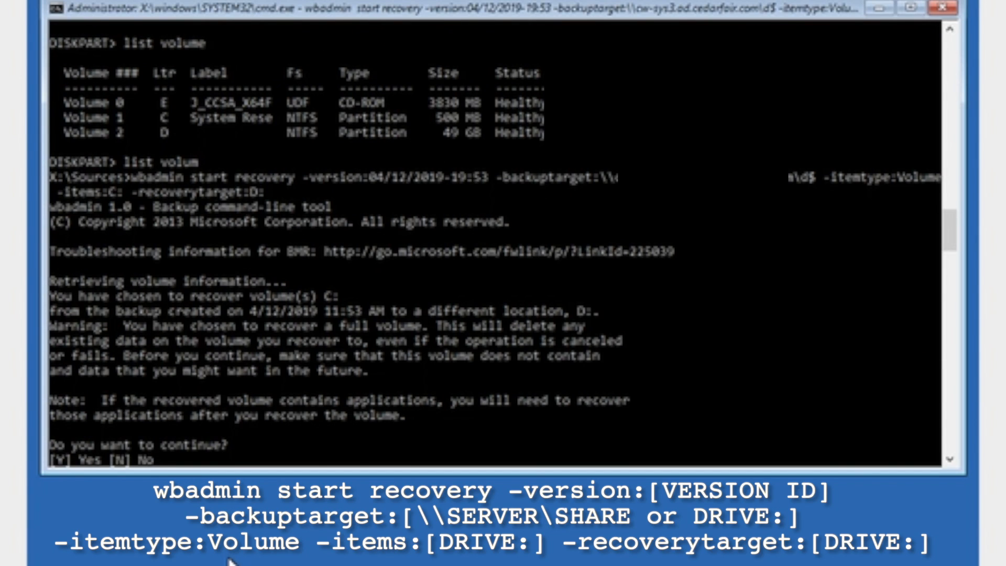
text(y)
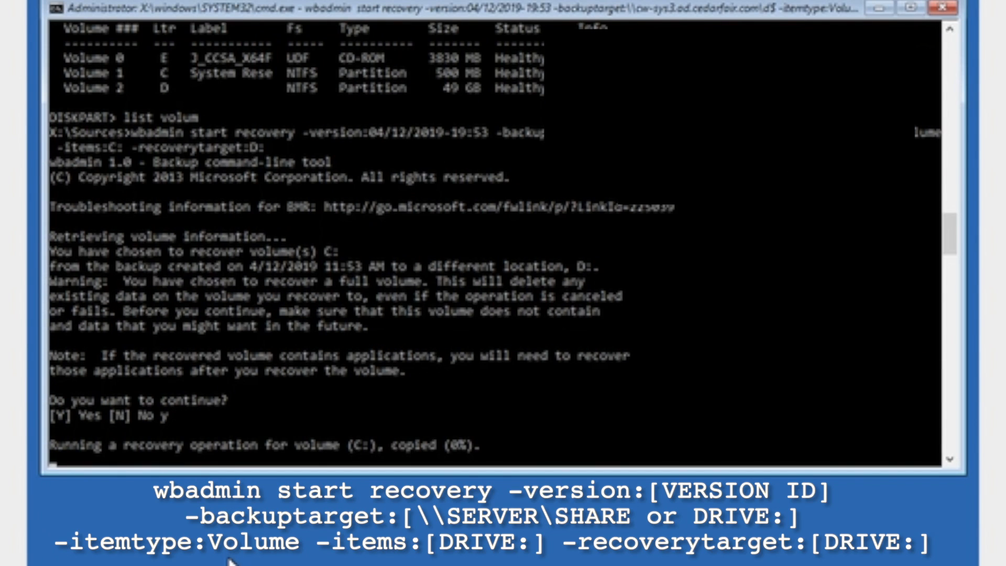